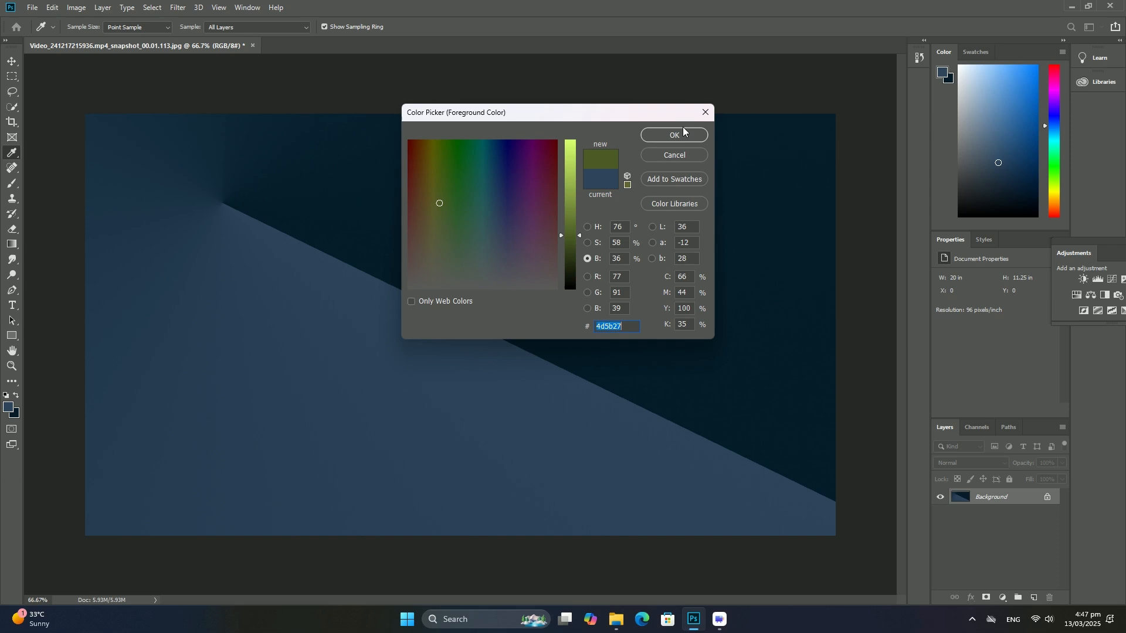
Confirm olive green #4d5b27 as the foreground colour and fill the lower-right diagonal area
click(673, 135)
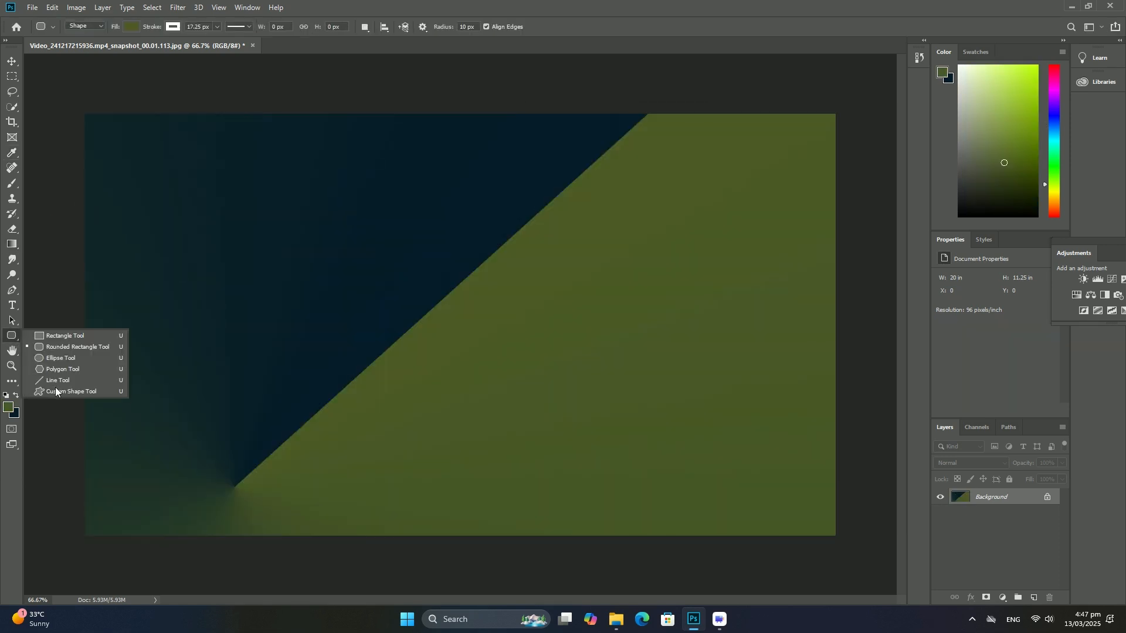
Draw a white-stroked pinched custom shape, clip the placed tile image into it, and add a second shape
click(71, 392)
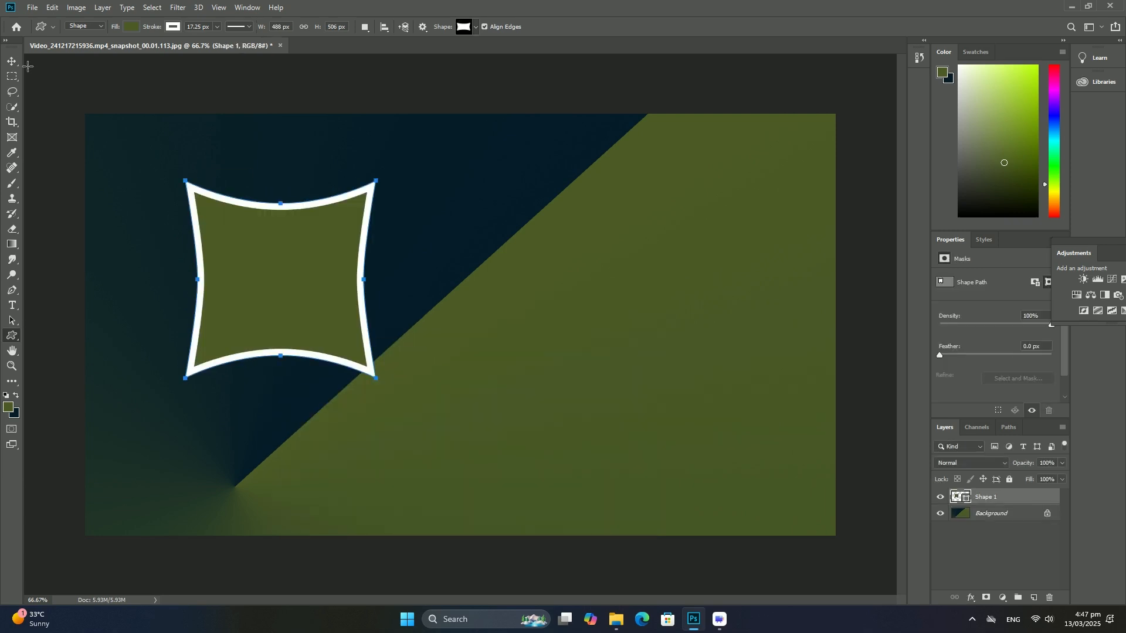
click(32, 7)
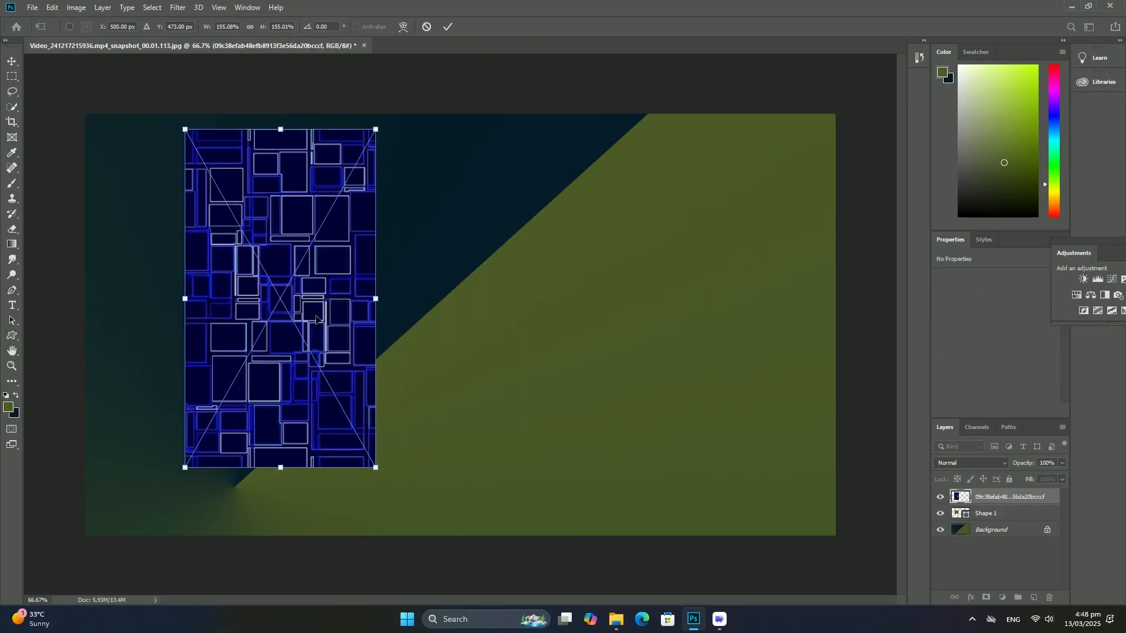
click(448, 26)
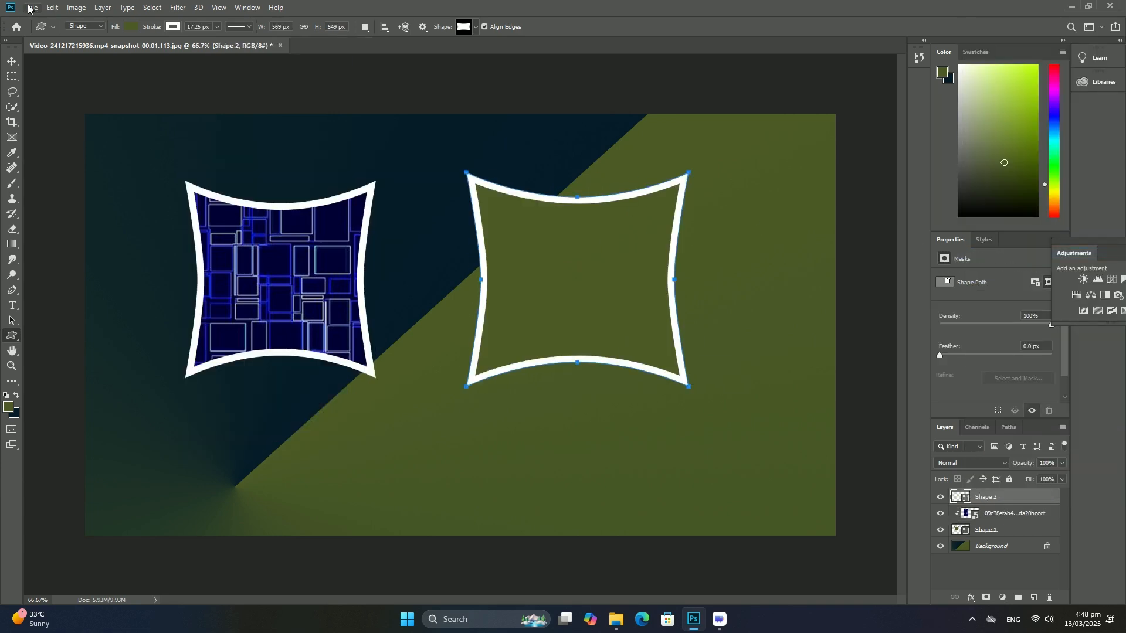
Place a second tile image clipped to the right shape, and add two white-stroked framing rectangles
click(32, 7)
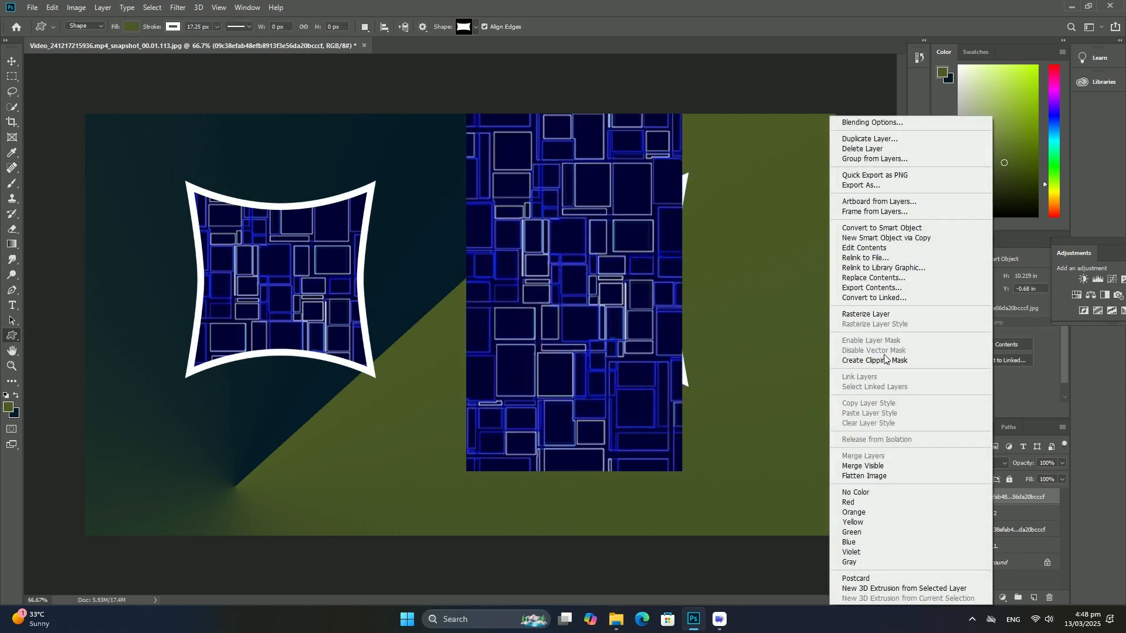
click(866, 316)
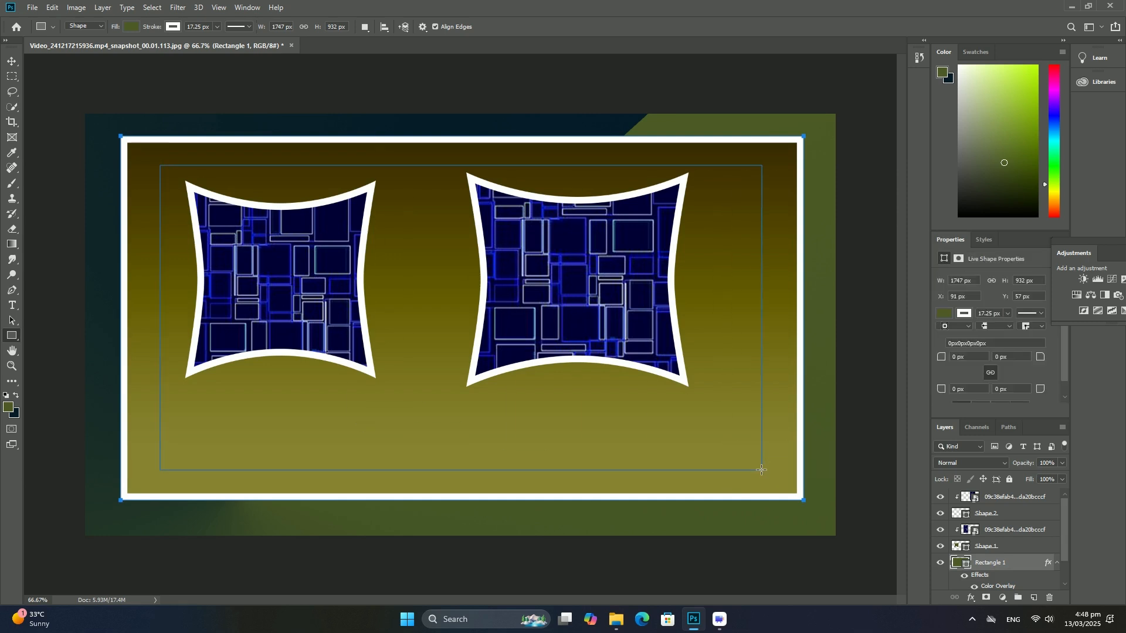
click(983, 240)
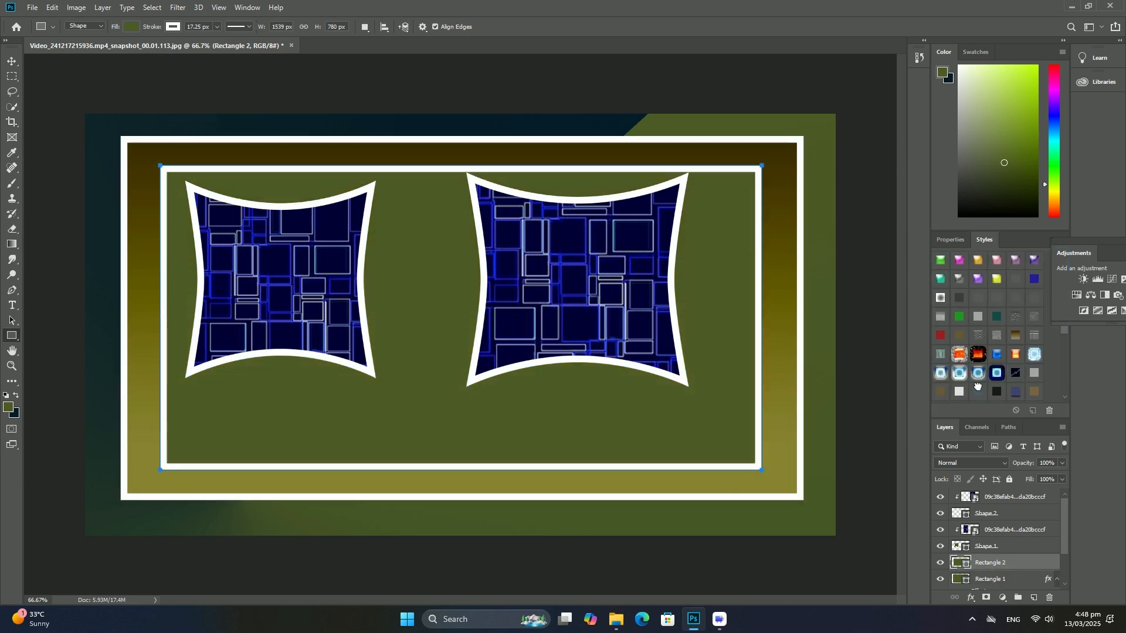